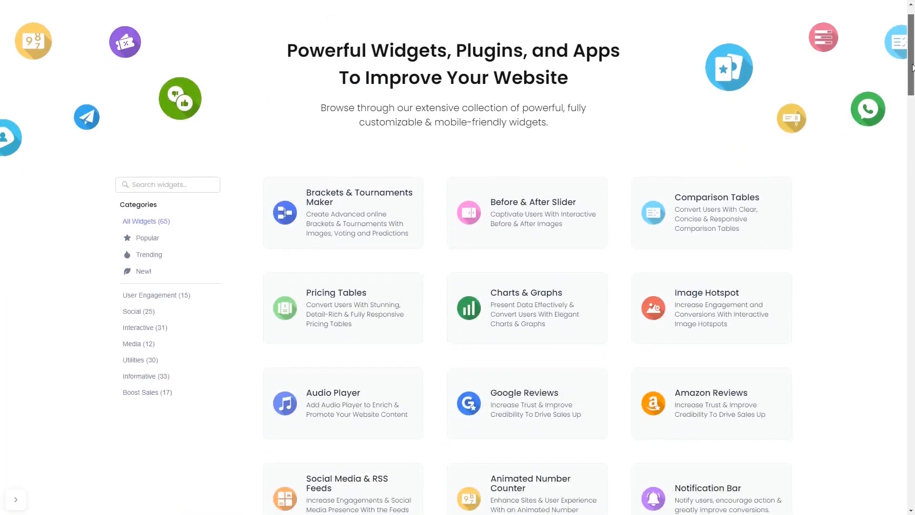
- Scroll the widget gallery down to reach the Audio Player card
scroll("down", 3)
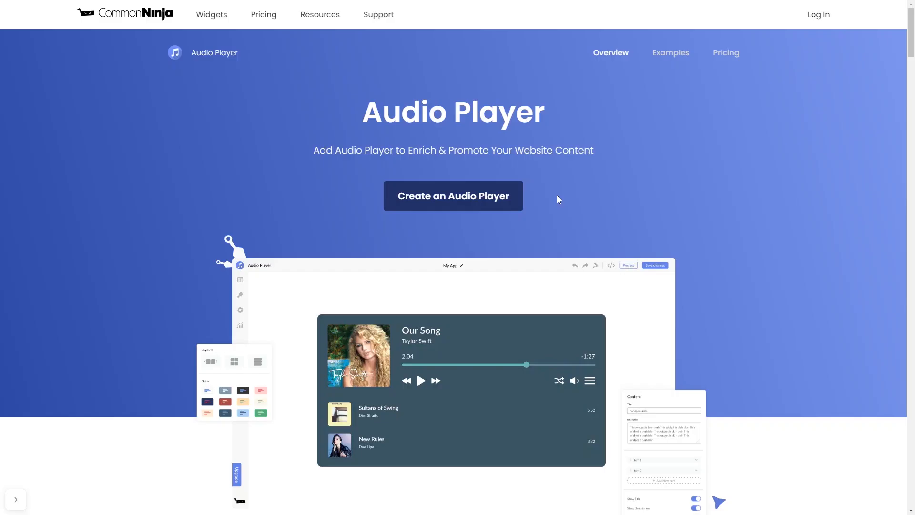
mouse_move(475, 199)
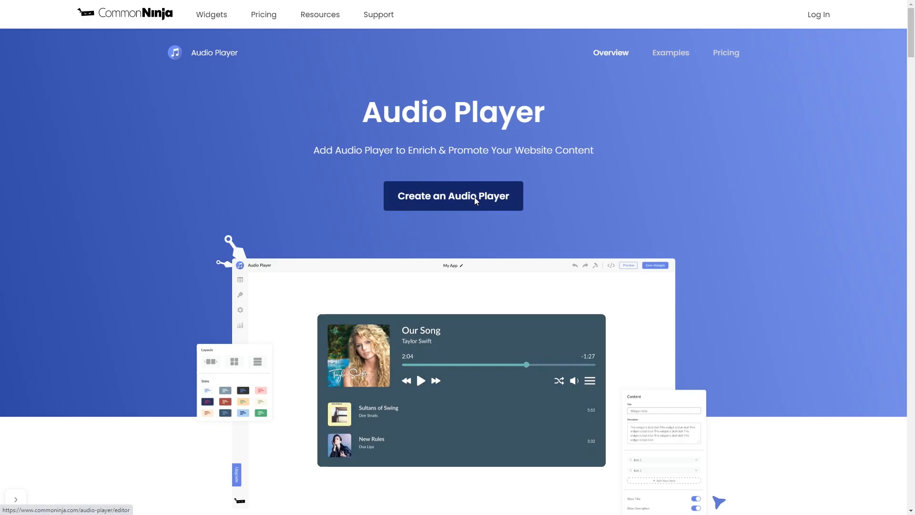
- Create a new audio player widget, show its playlist and expand the Sunny Dream song
left_click(452, 195)
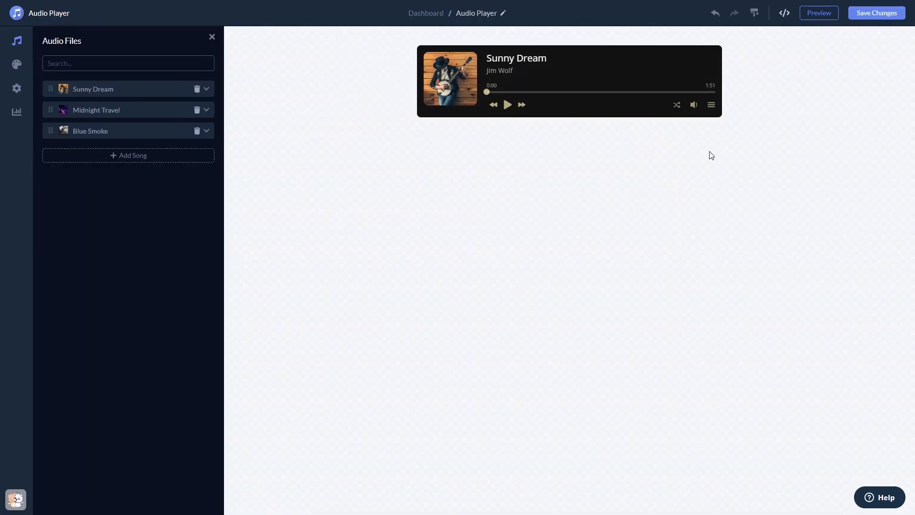
left_click(711, 105)
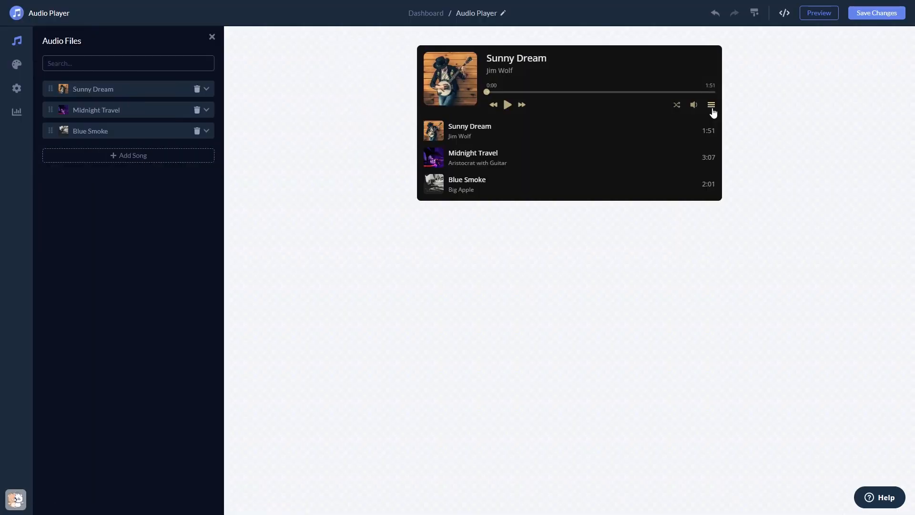
left_click(92, 89)
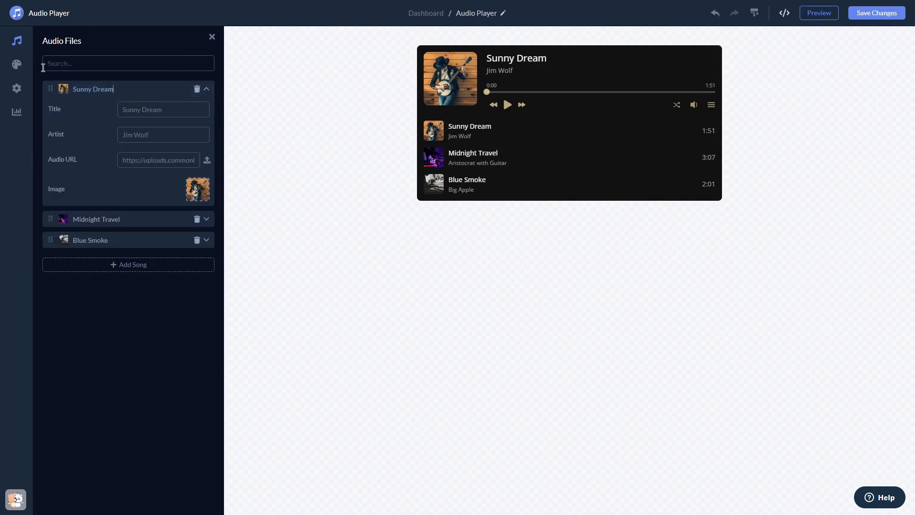
- Try a light skin in Design, settle on the dark navy skin, then view visibility settings
left_click(17, 64)
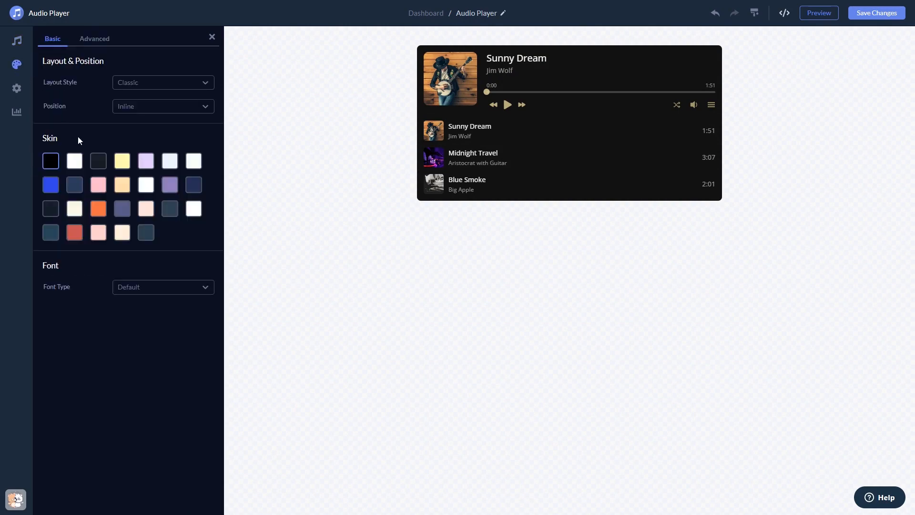
left_click(169, 184)
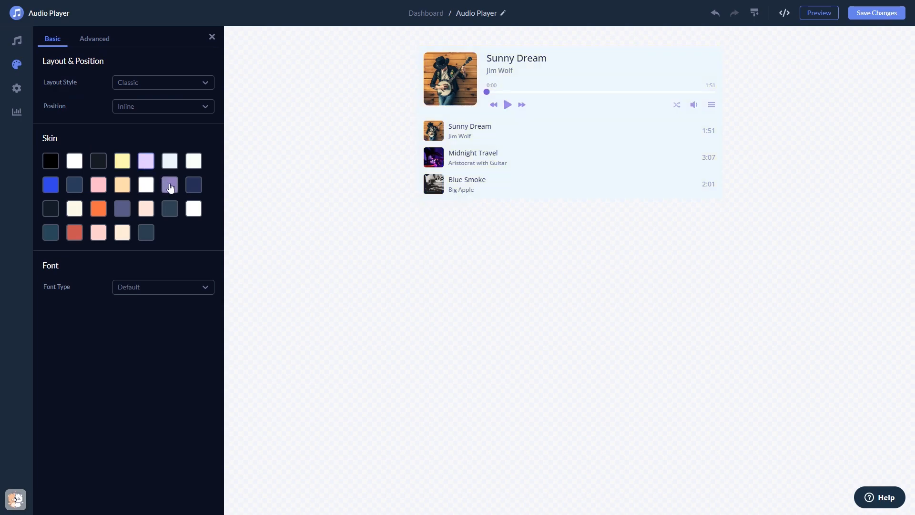
left_click(170, 185)
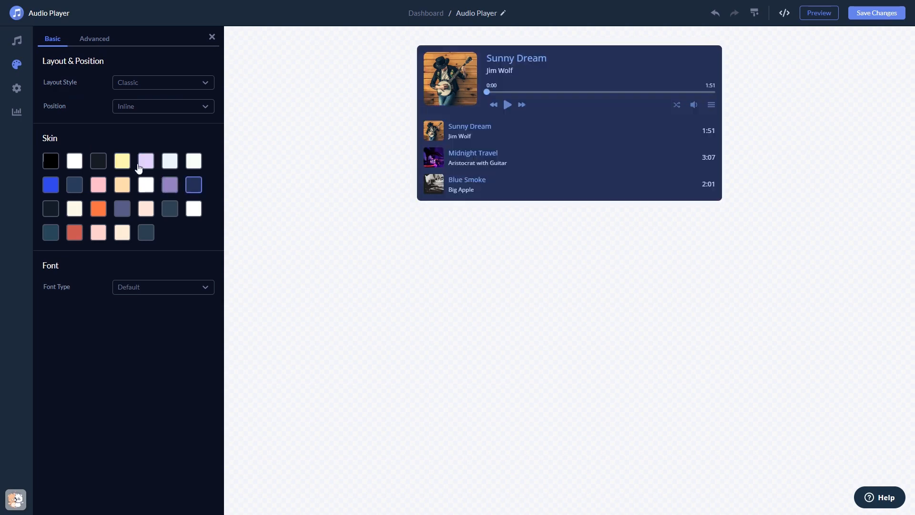
left_click(17, 88)
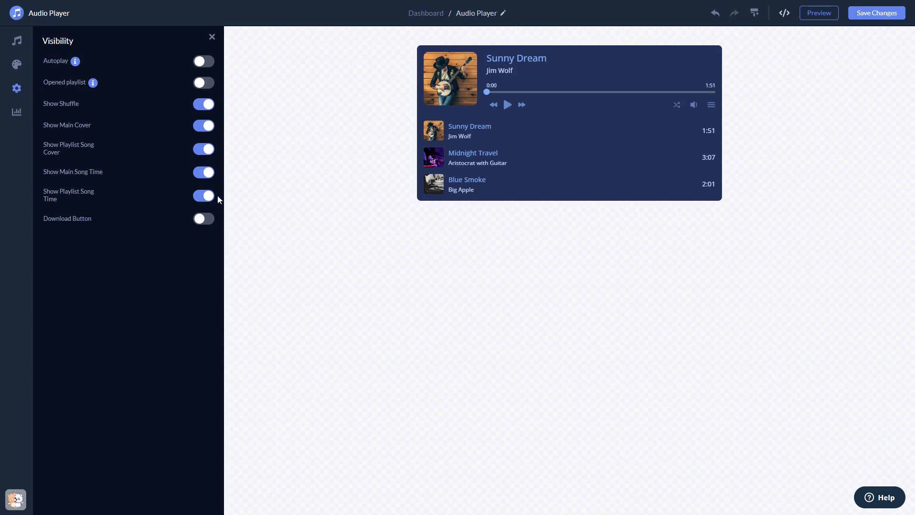
mouse_move(822, 66)
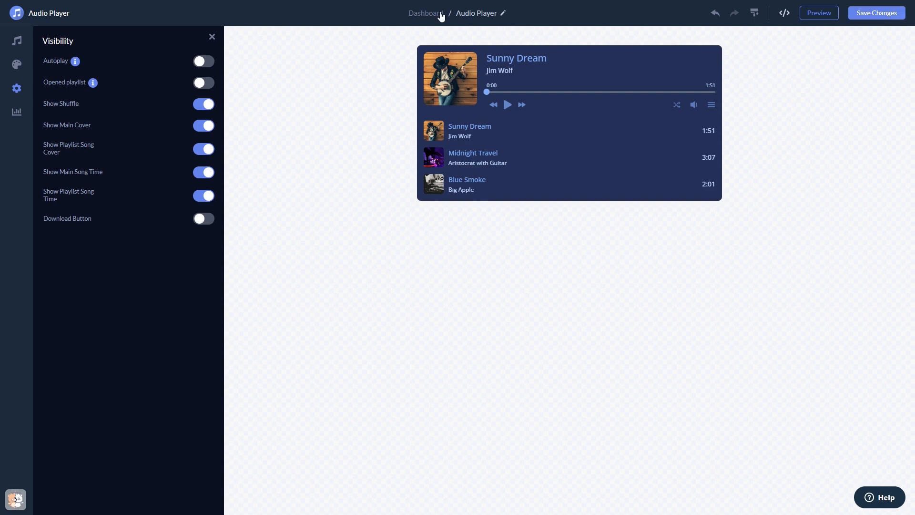
mouse_move(425, 12)
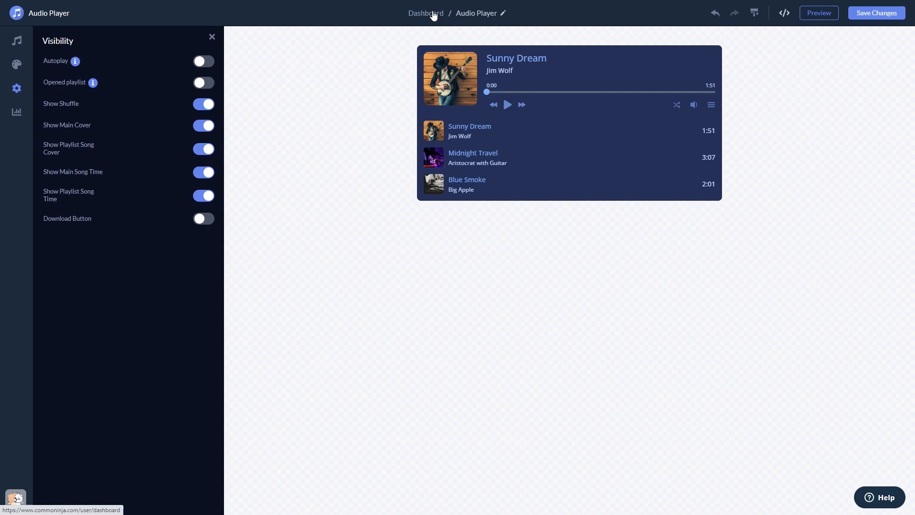
- Return to the project dashboard via the Dashboard breadcrumb
left_click(425, 12)
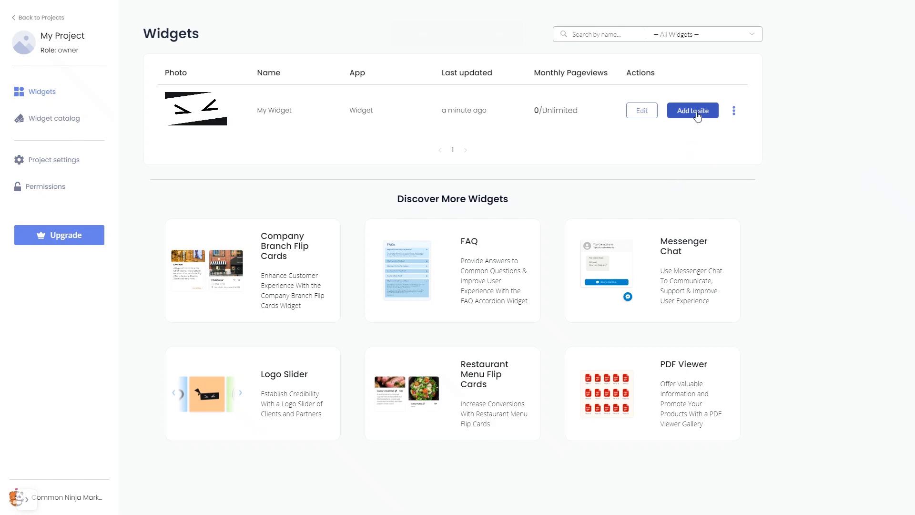
- Reveal the widget's installation code with Add to site, then close the code window
left_click(692, 111)
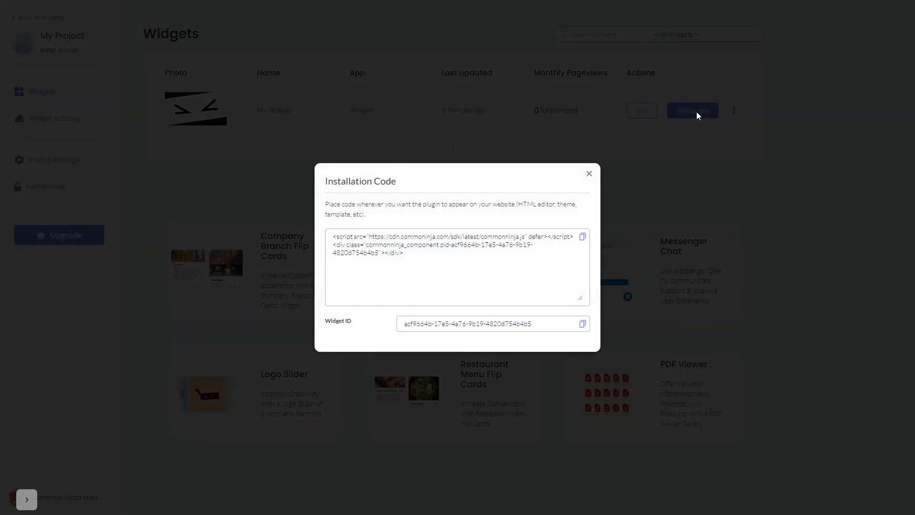
mouse_move(651, 189)
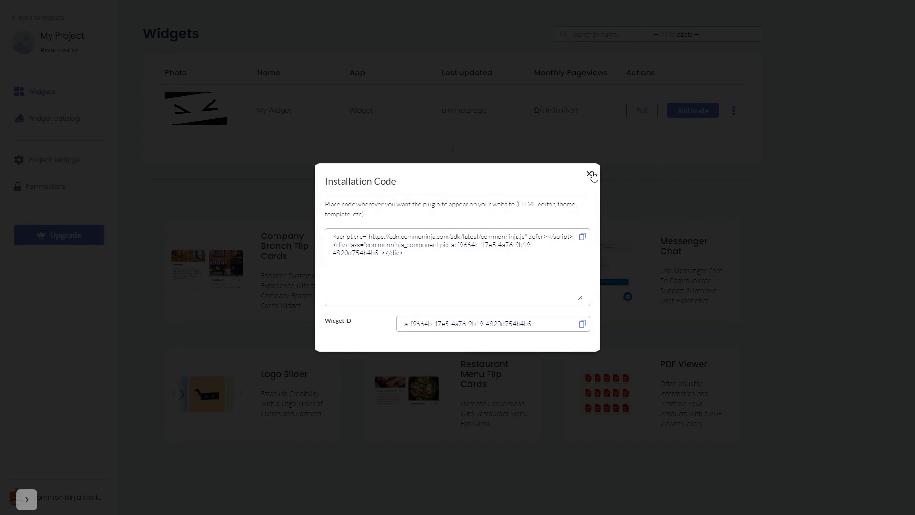
left_click(591, 175)
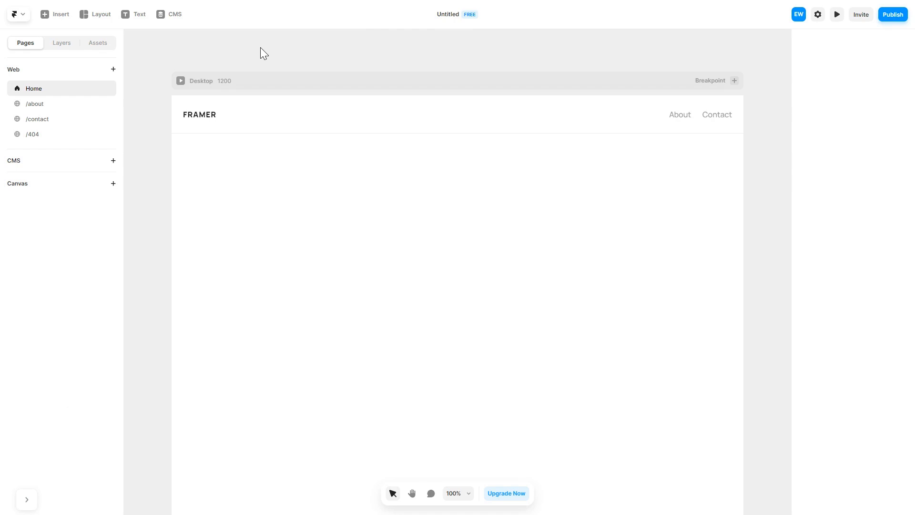
- Show Framer's insertable Utility elements where the Embed item lives
left_click(55, 13)
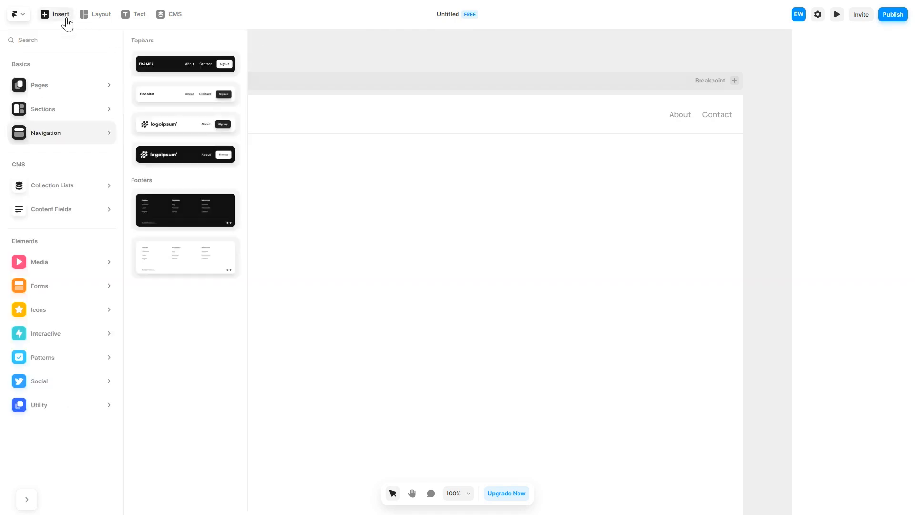
left_click(38, 404)
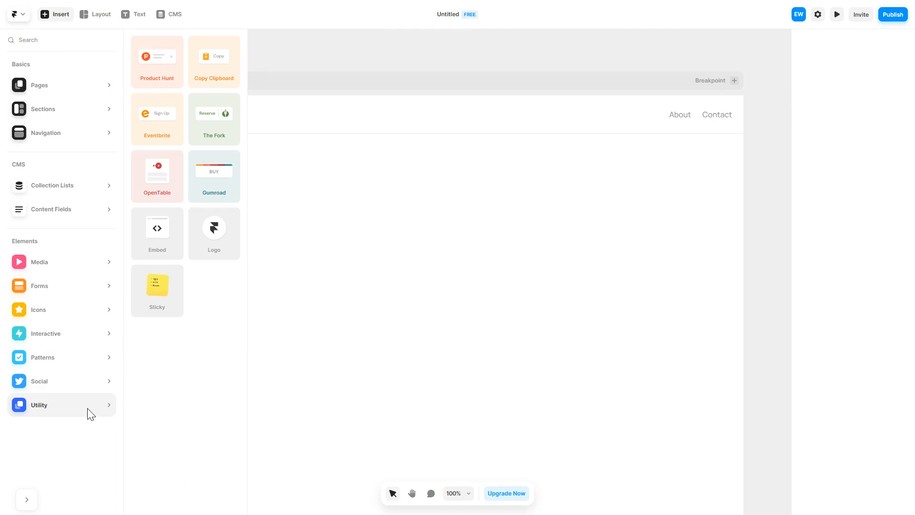
mouse_move(156, 228)
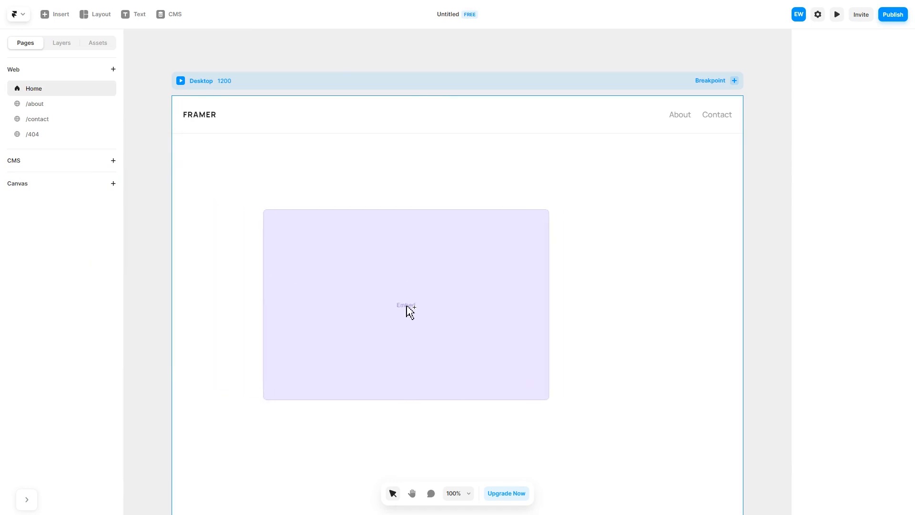
- Select the Embed on the canvas and set its Embed Type to HTML
left_click(406, 304)
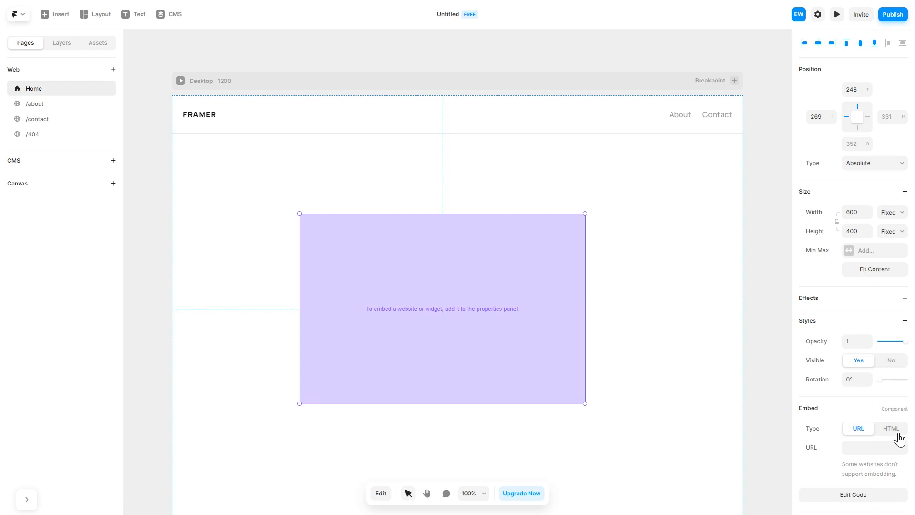
left_click(891, 427)
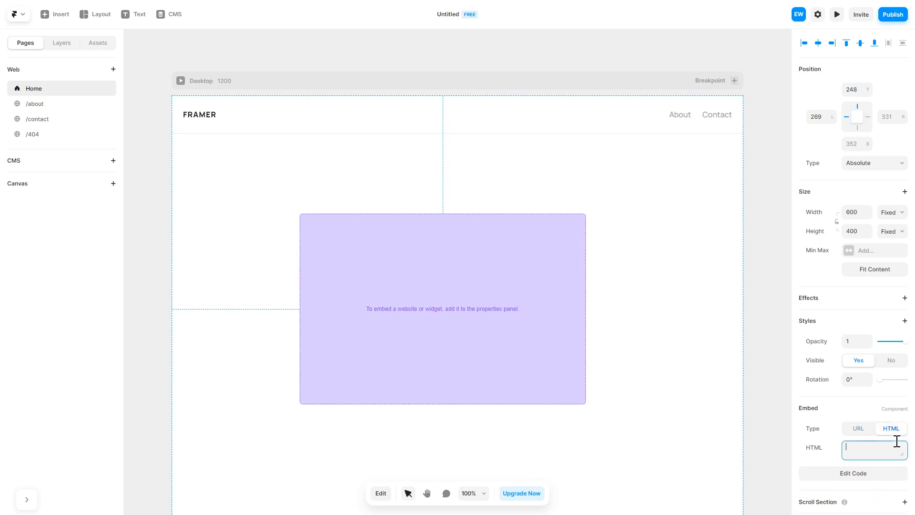